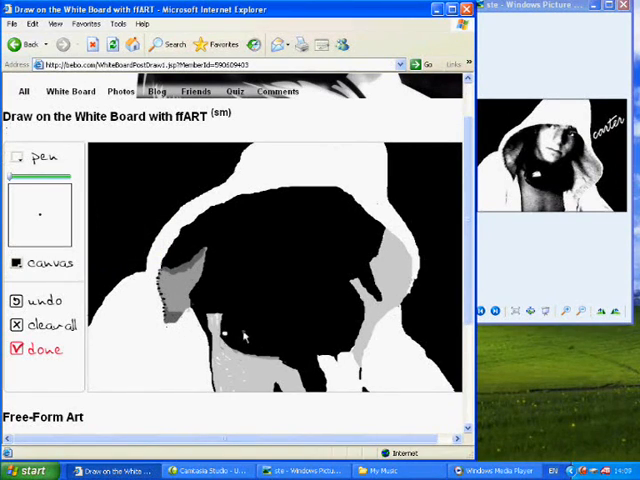
Paint white and grey skin tones over the black face and trace the eyes, nose and mouth.
click(248, 330)
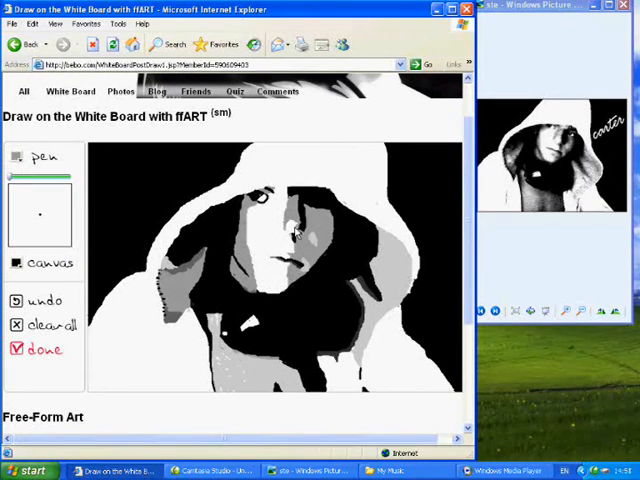
click(284, 230)
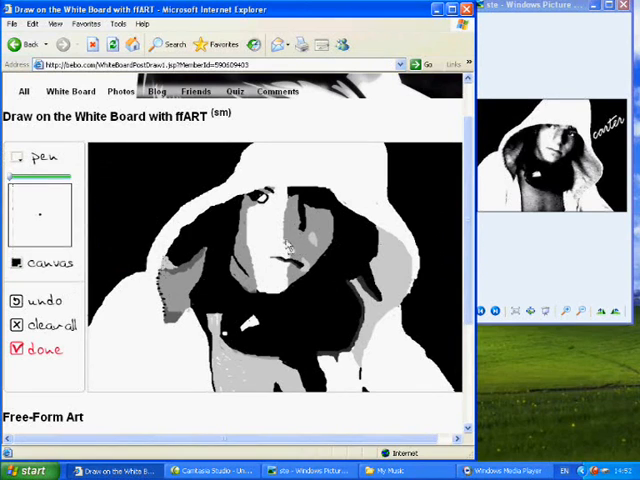